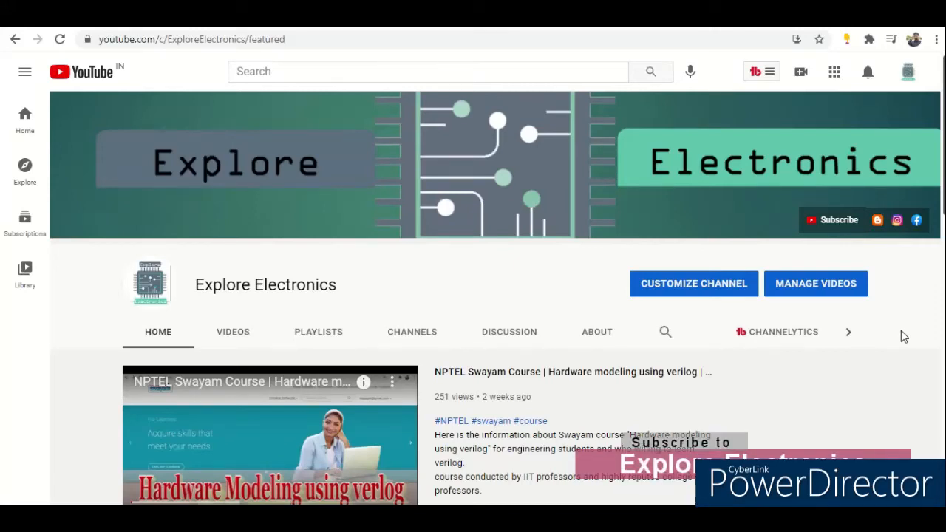
mouse_move(866, 358)
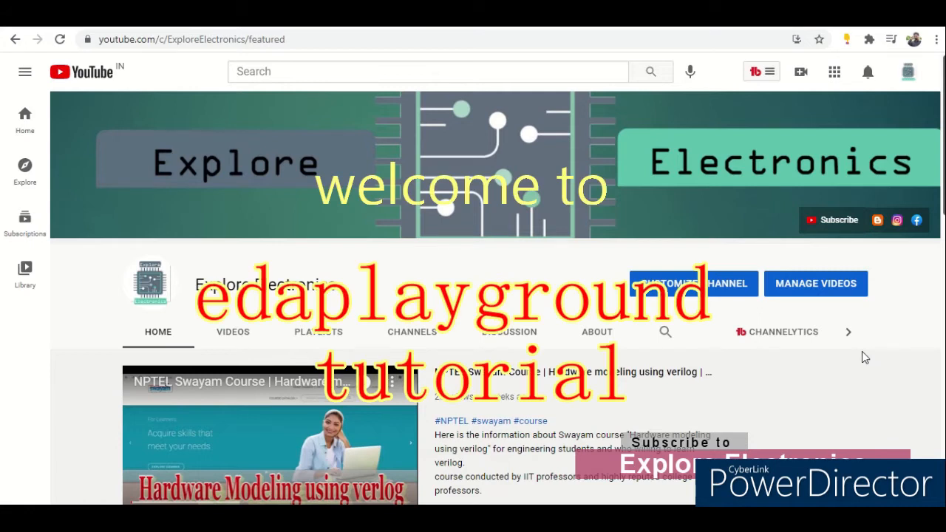
mouse_move(832, 393)
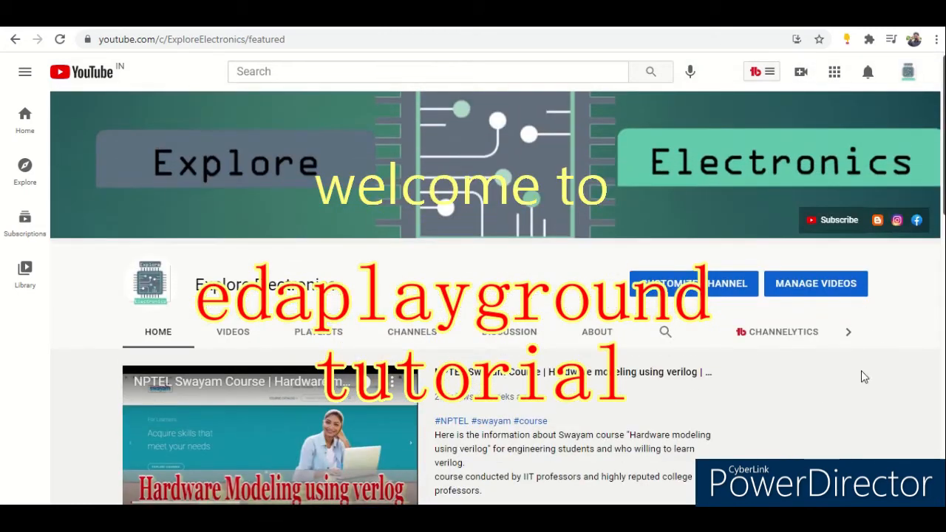
mouse_move(908, 317)
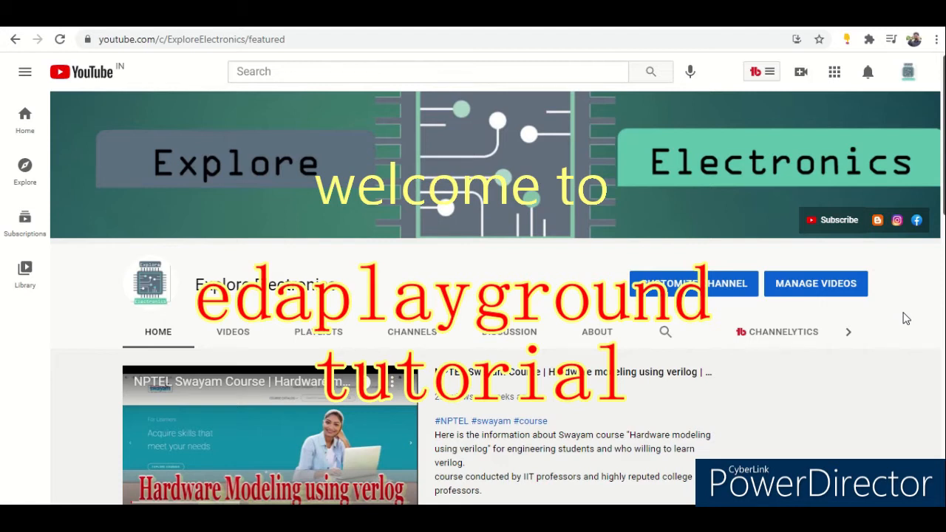
mouse_move(904, 238)
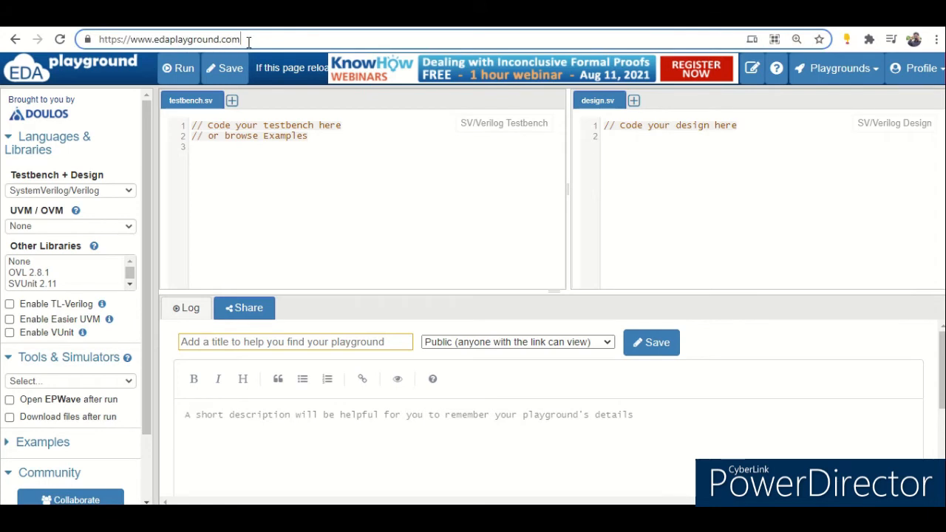
mouse_move(208, 91)
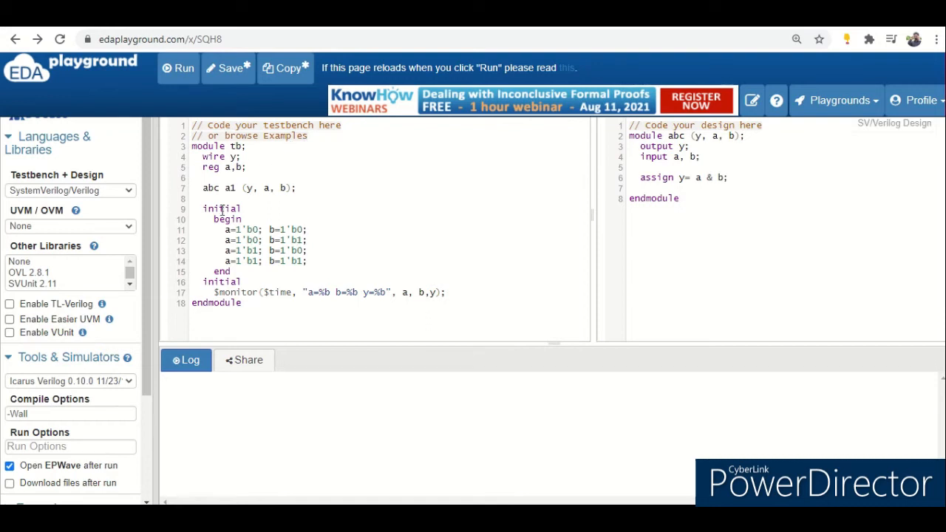
- Highlight the abc a1 instance and input assignment lines while adding #10 delays and the dump.vcd block
left_click_drag(204, 207, 307, 263)
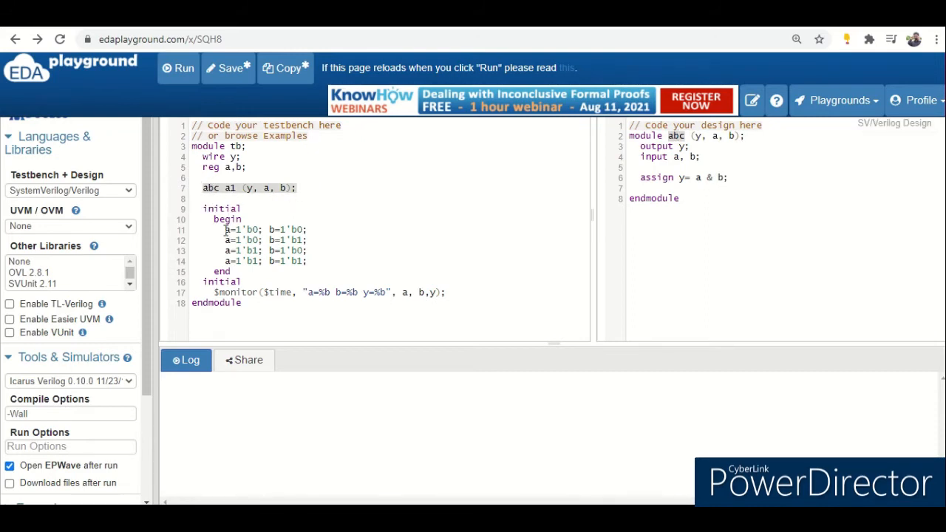
left_click_drag(224, 231, 308, 260)
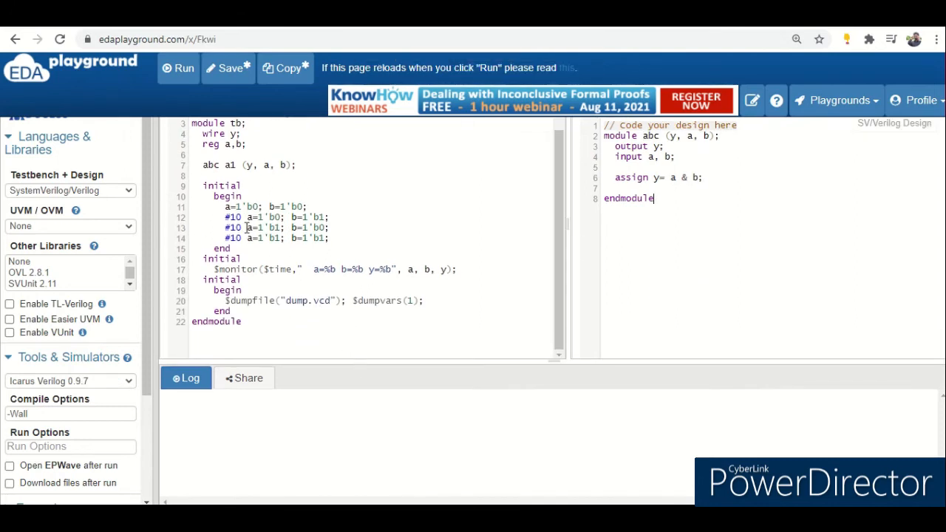
left_click_drag(233, 207, 284, 238)
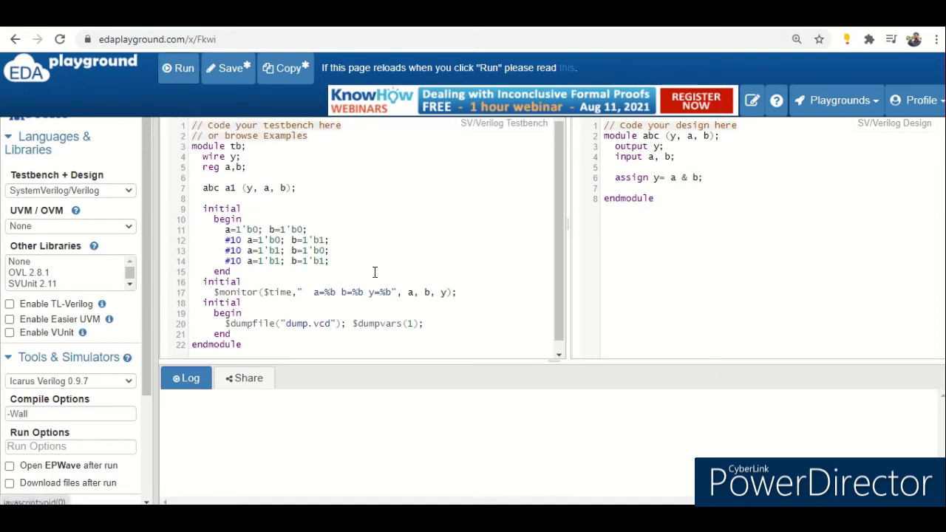
- Run the simulation with Icarus Verilog 0.9.7 and review the a, b, y log at times 0–30
left_click(177, 68)
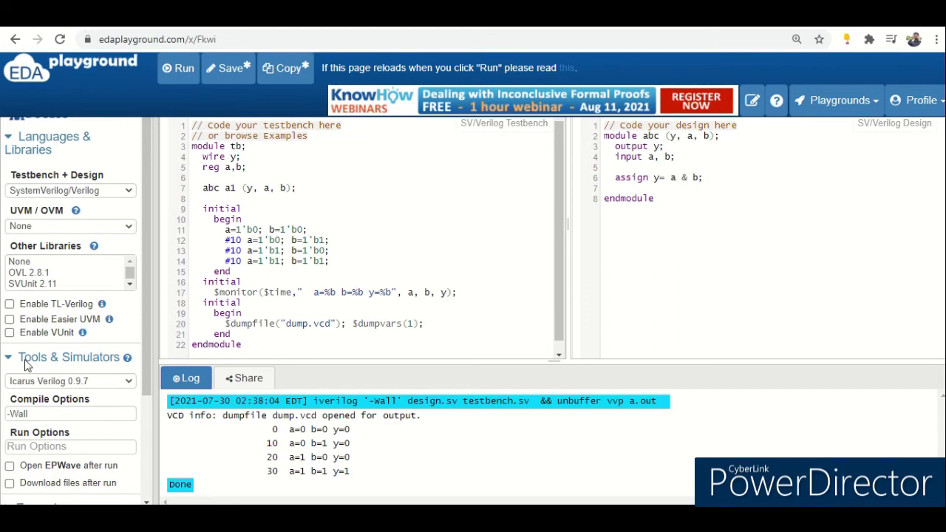
left_click(71, 381)
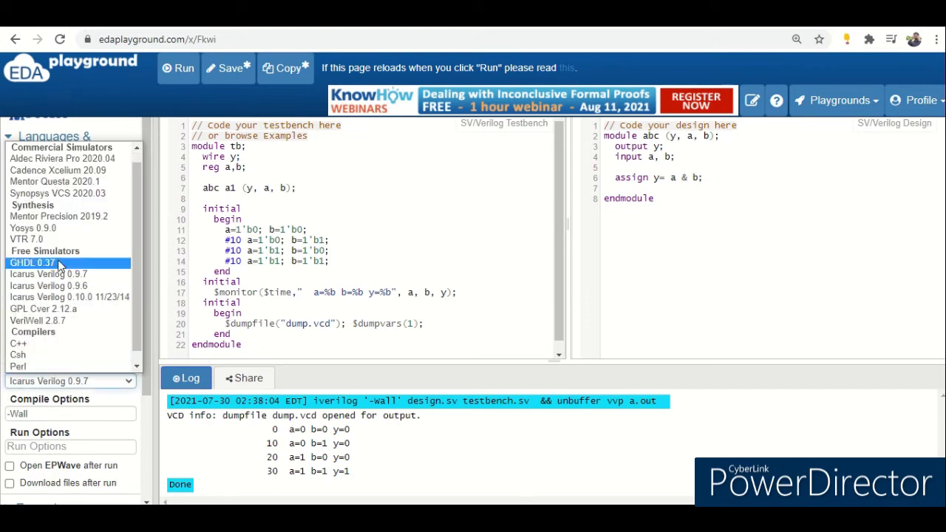
left_click(47, 274)
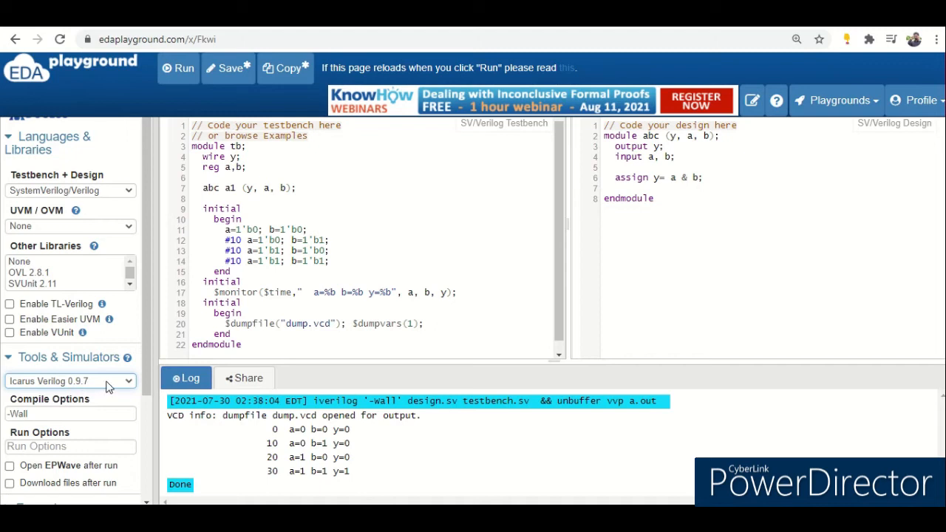
mouse_move(148, 369)
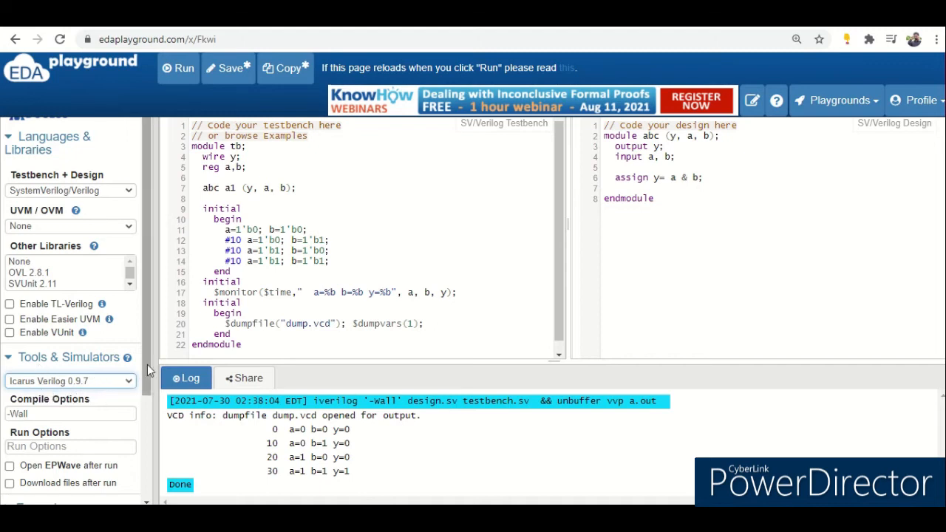
mouse_move(71, 381)
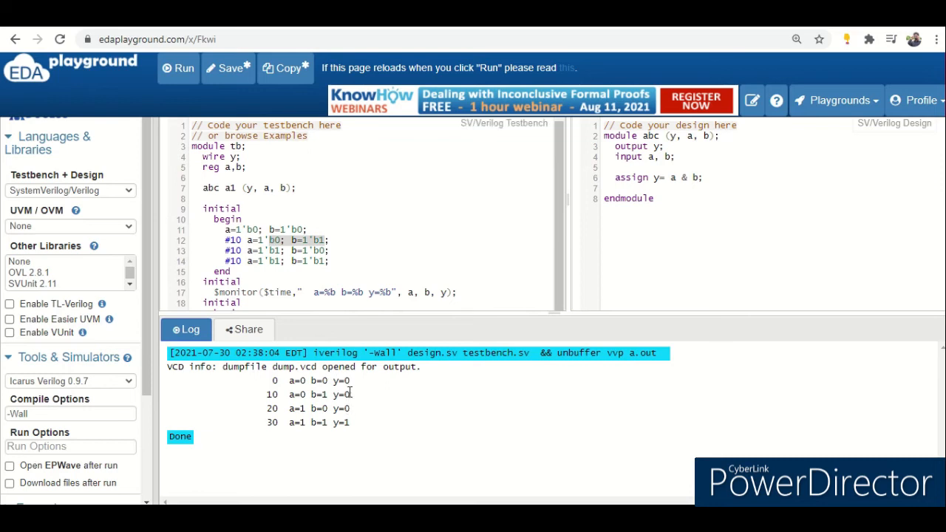
double_click(342, 393)
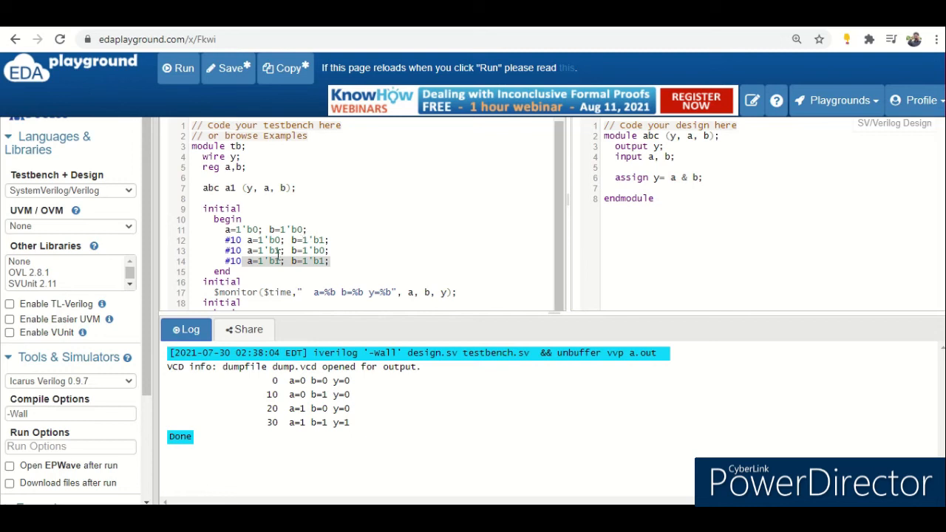
- Enable 'Open EPWave after run' and rerun the simulation to get the waveforms
left_click(9, 466)
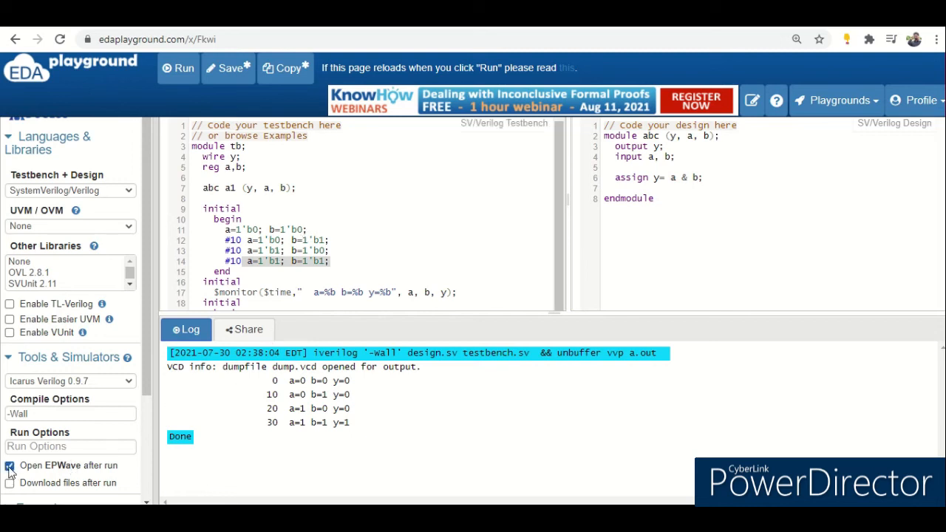
mouse_move(71, 461)
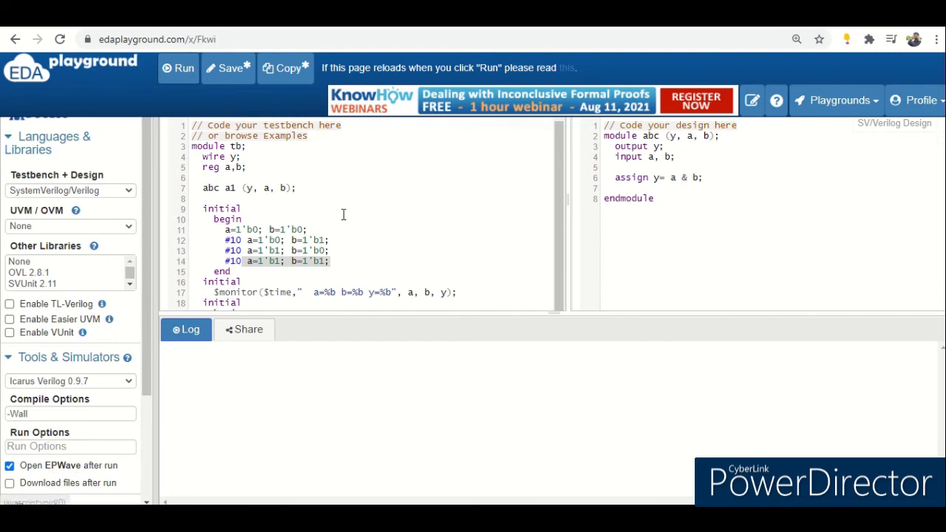
left_click(177, 68)
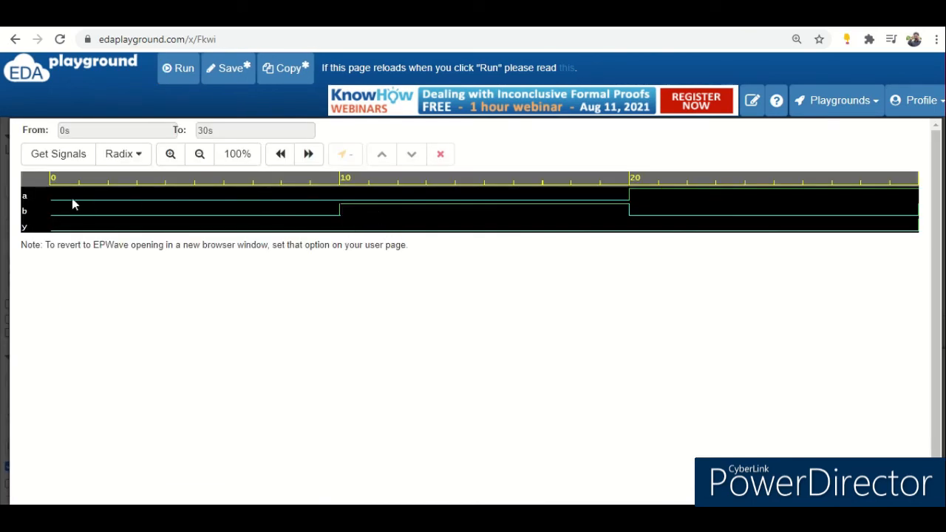
mouse_move(82, 208)
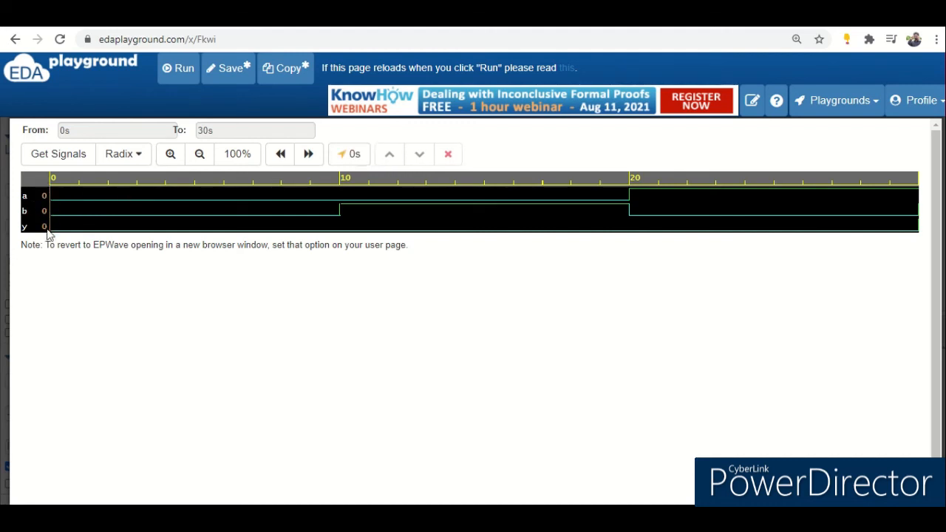
- Read the a, b, y values at 0s and 30s in EPWave, confirming y is high only at 30s
left_click(340, 207)
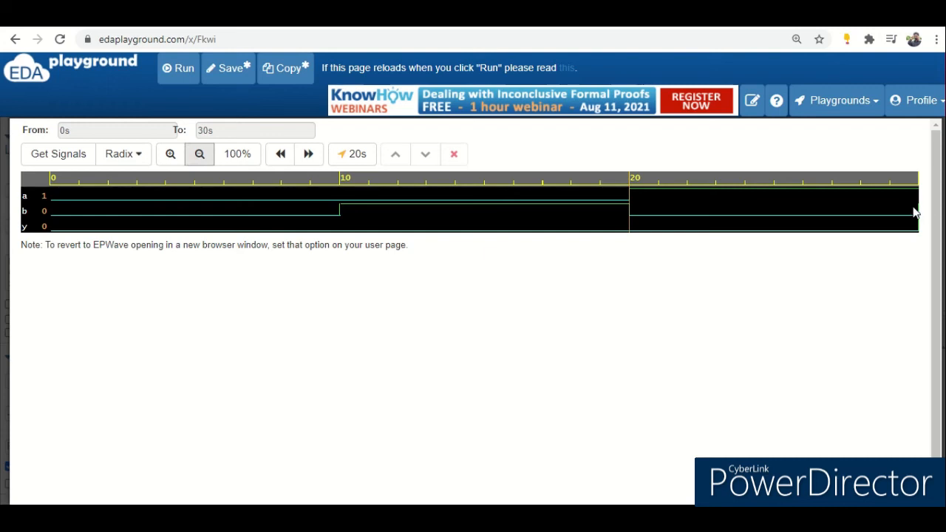
left_click(200, 154)
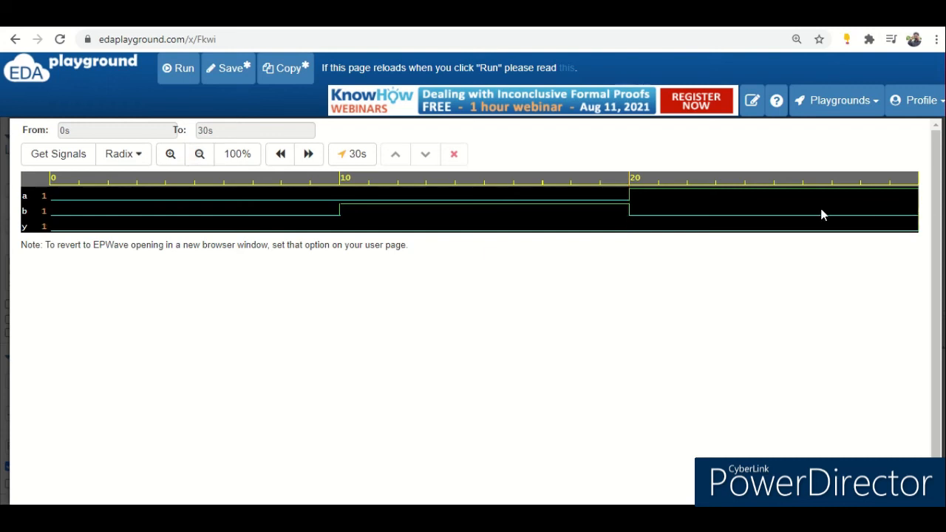
mouse_move(17, 215)
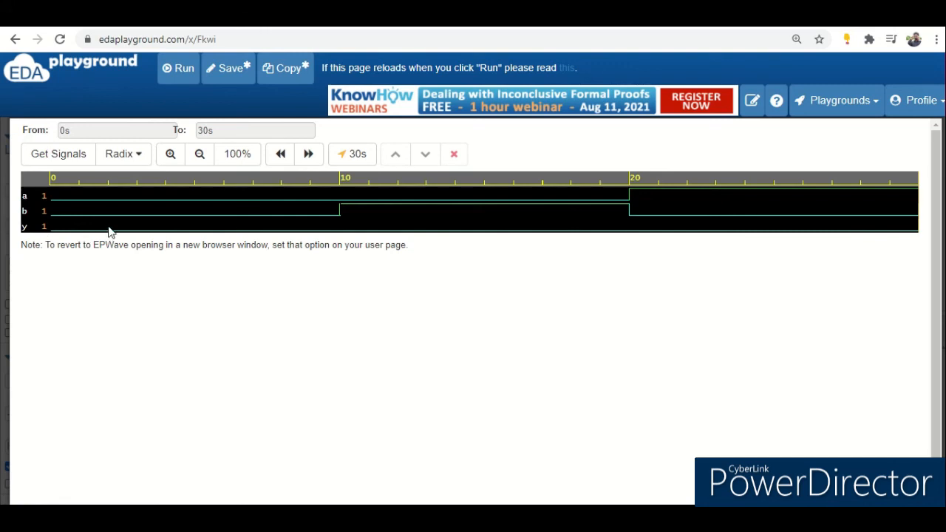
mouse_move(355, 218)
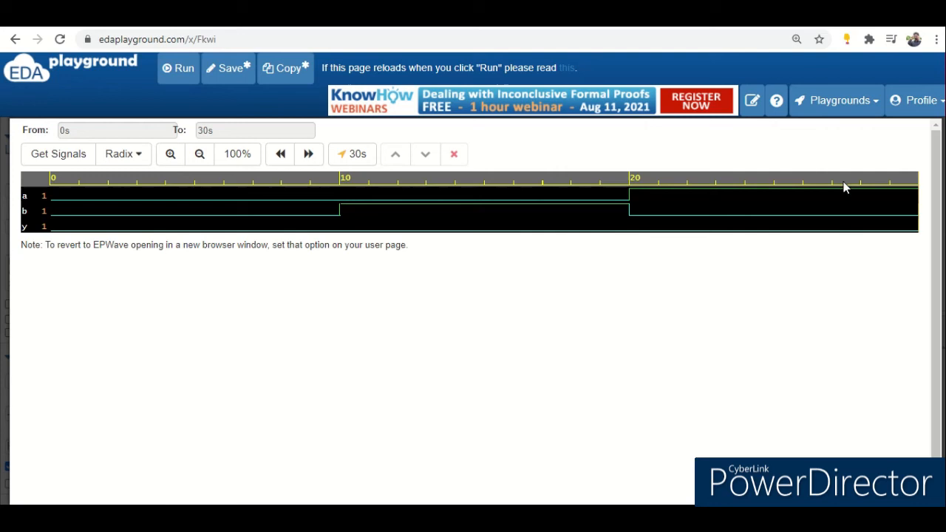
left_click(836, 100)
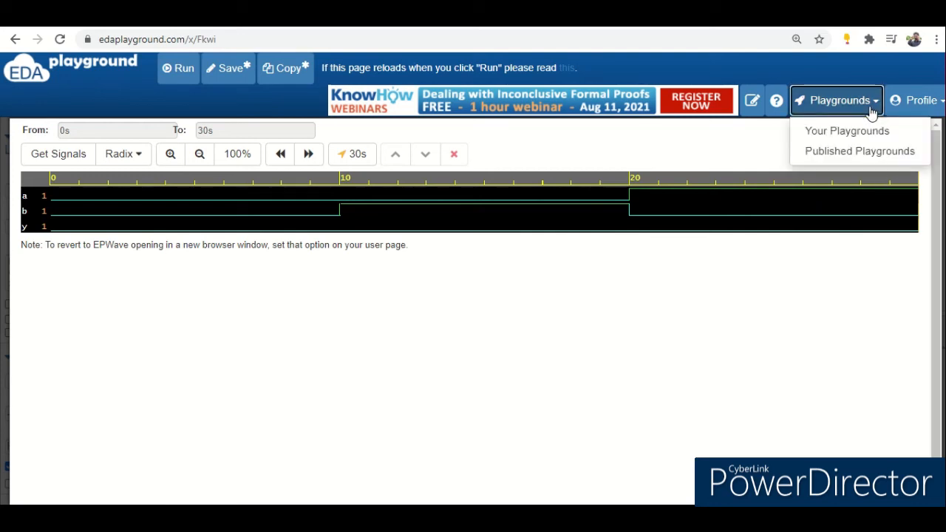
mouse_move(240, 68)
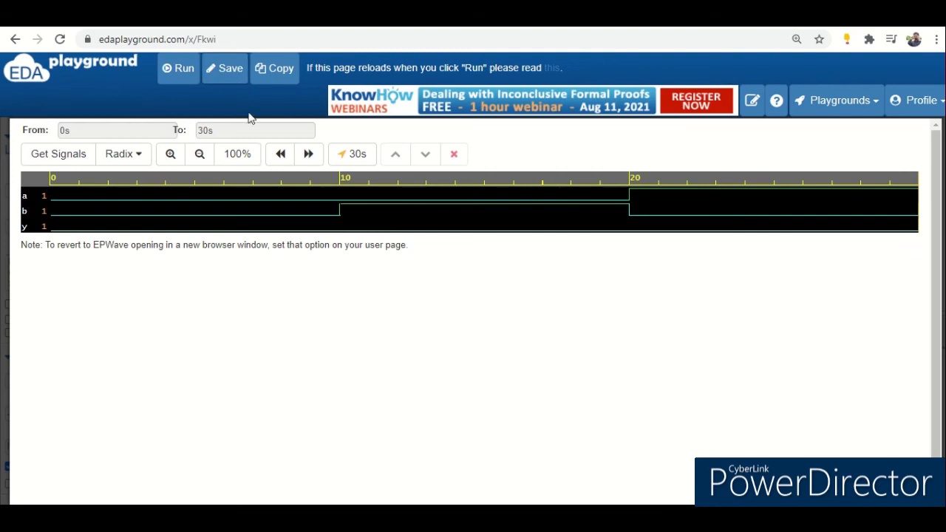
- Go to Your Playgrounds and reopen the '[No Name] - Fkwi' AND gate playground
left_click(836, 101)
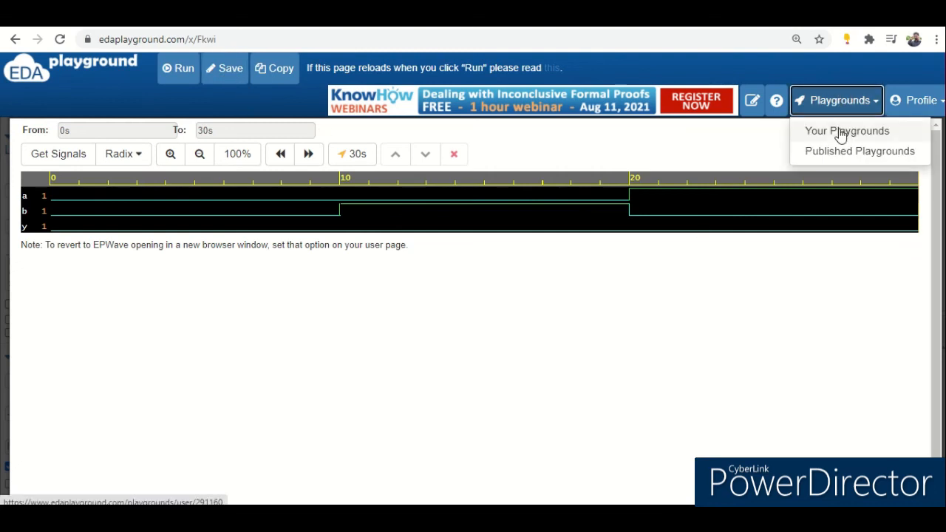
left_click(847, 130)
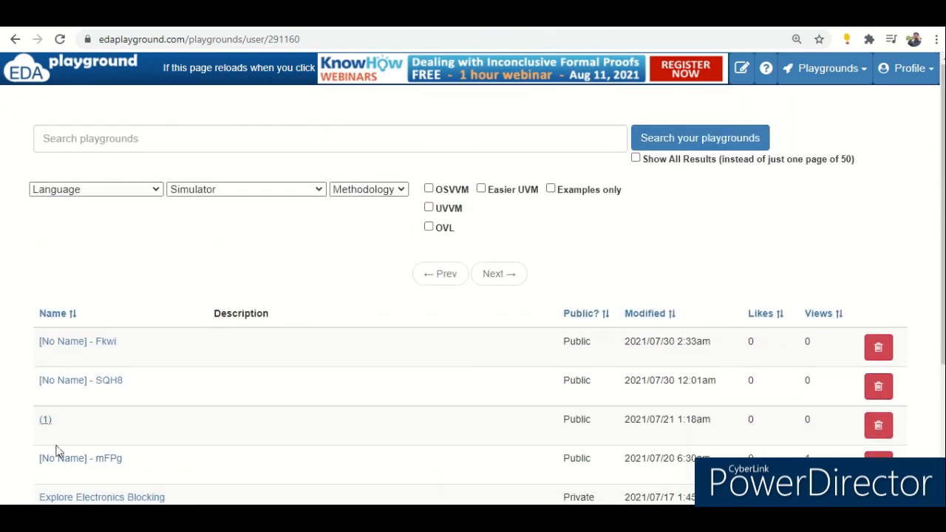
left_click(77, 340)
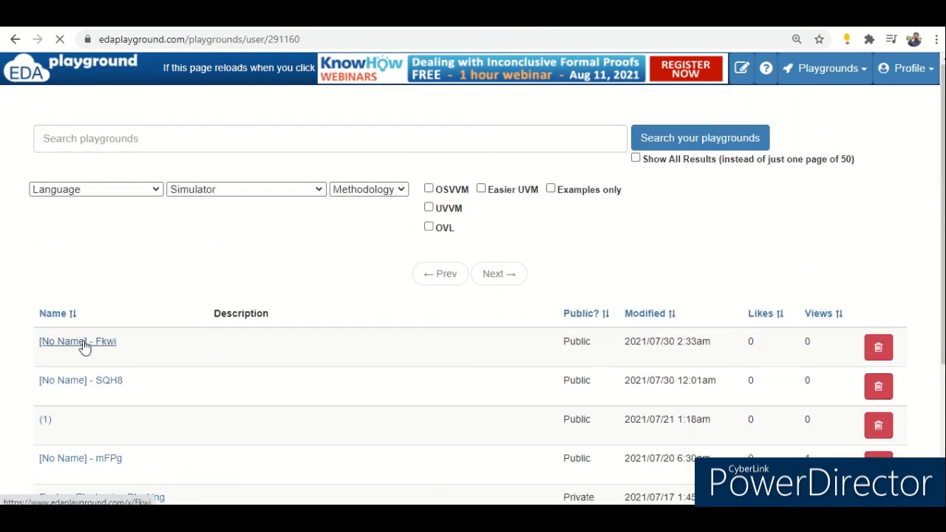
left_click(77, 339)
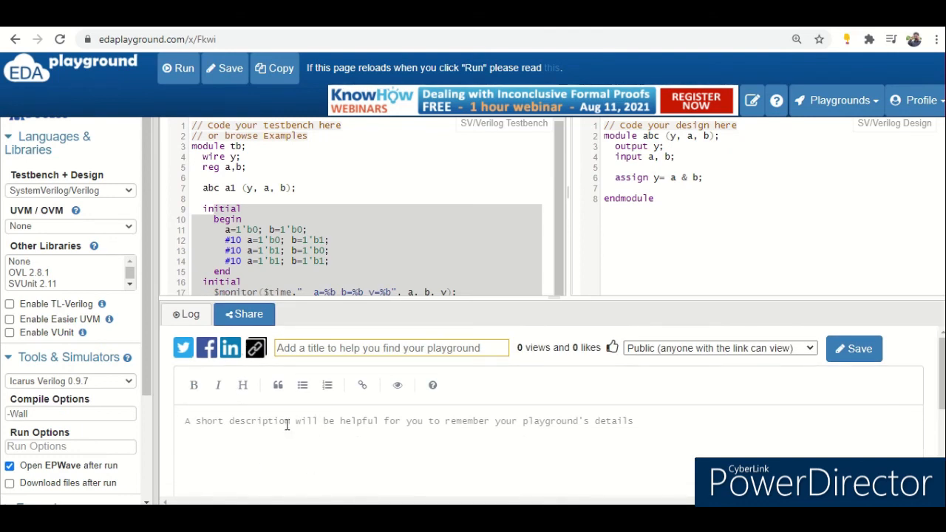
mouse_move(349, 444)
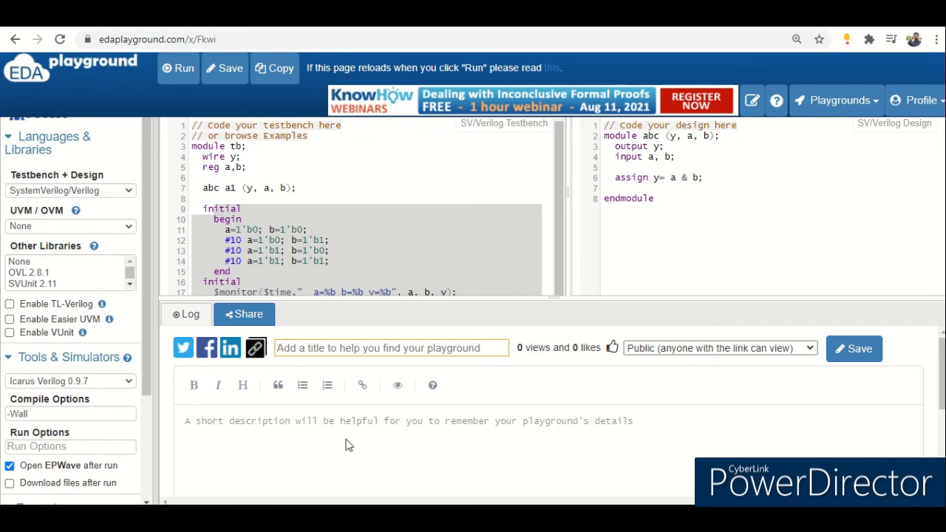